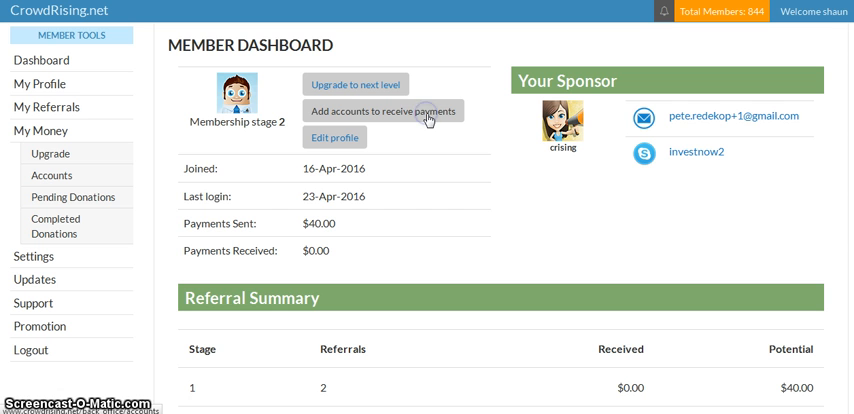
# Start a new payment account from the receiving-accounts list and choose Paypal as the method
pyautogui.click(382, 110)
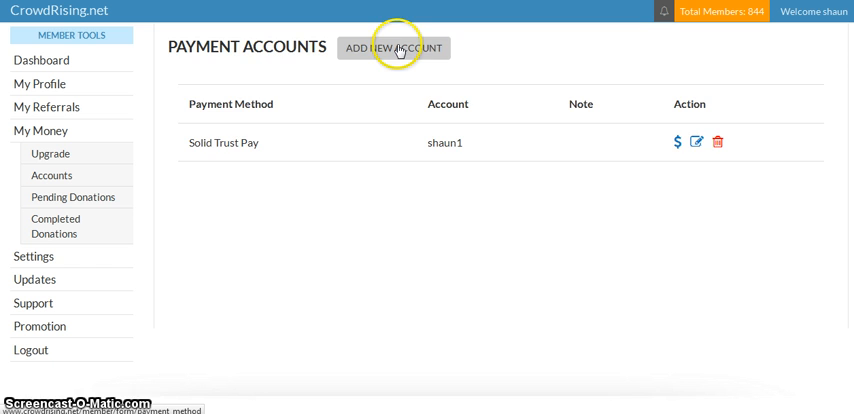
pyautogui.click(393, 47)
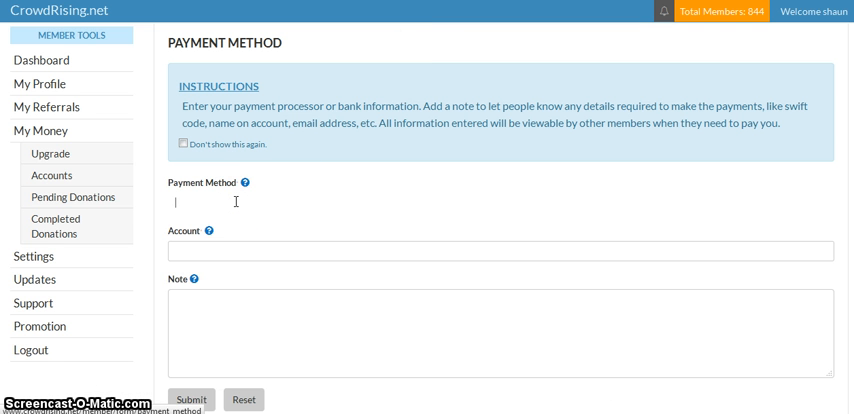
pyautogui.write('pa')
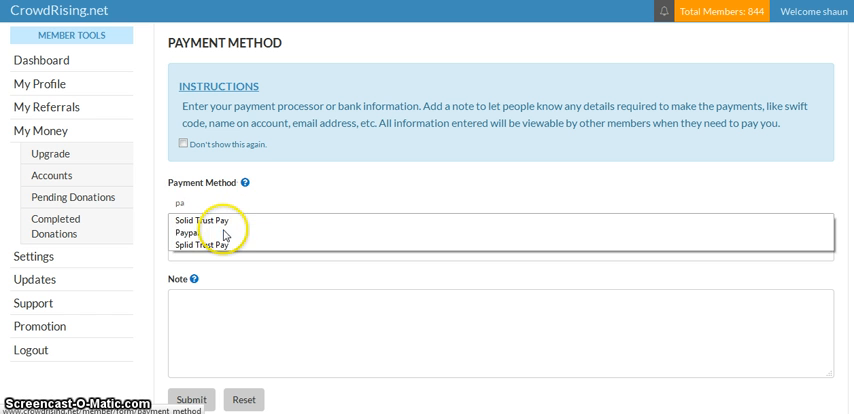
pyautogui.click(192, 232)
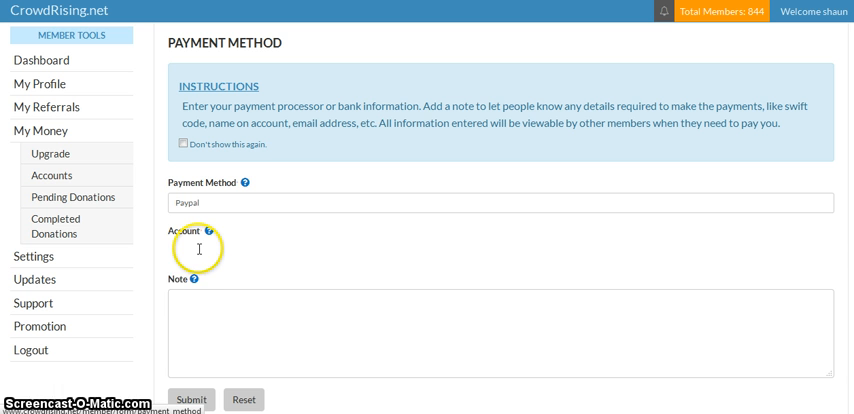
# Fill in the saved Paypal account address and submit the new account
pyautogui.write('pet')
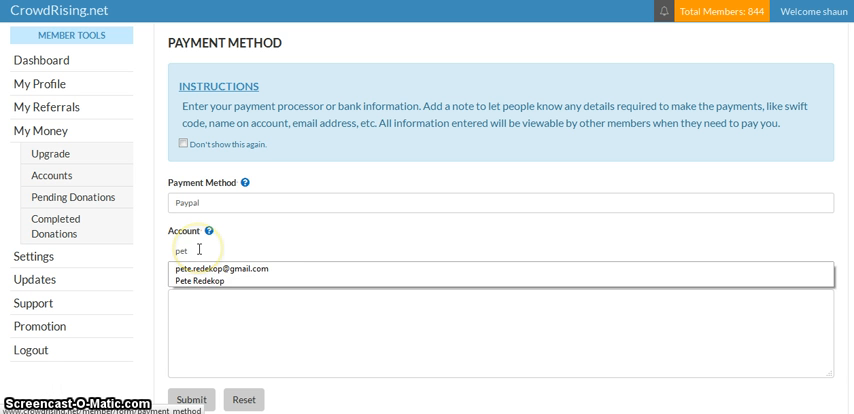
pyautogui.click(224, 268)
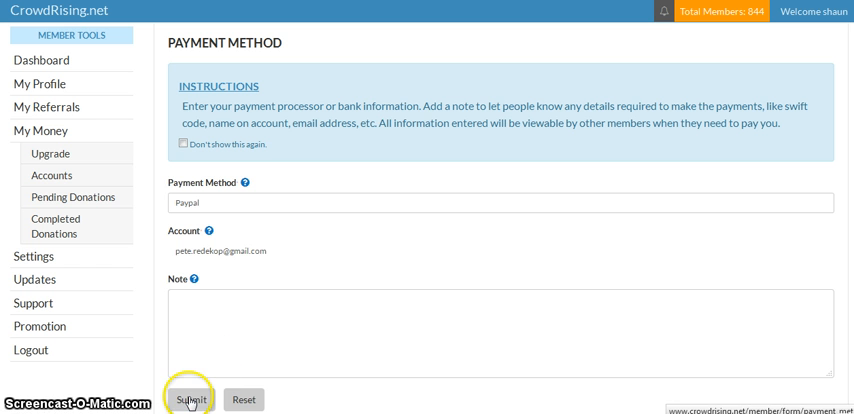
pyautogui.click(190, 399)
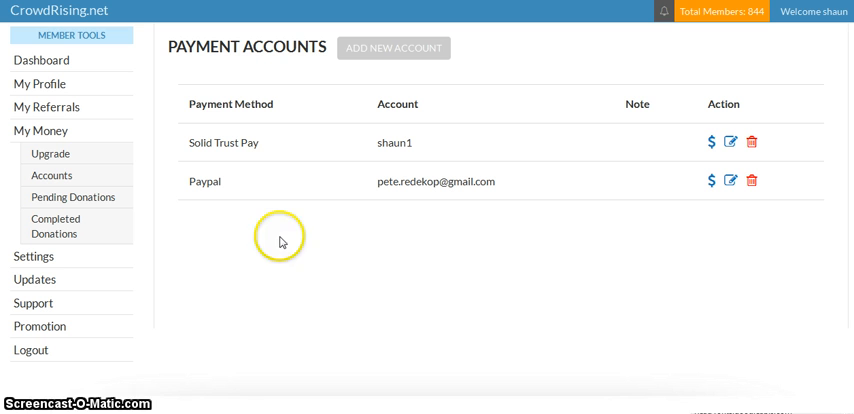
pyautogui.moveTo(272, 148)
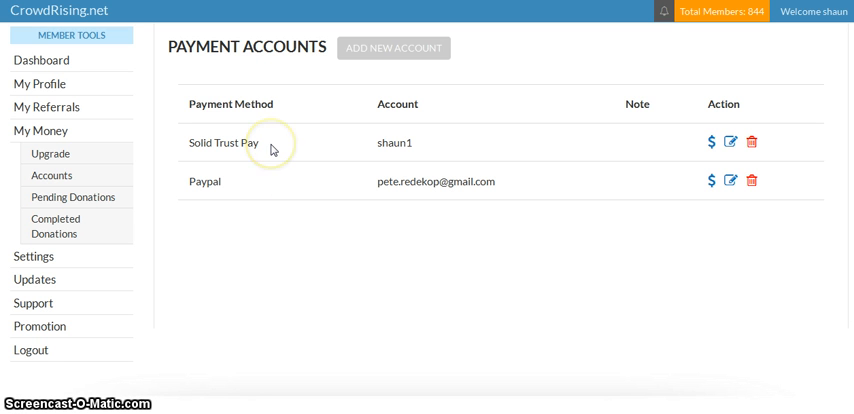
pyautogui.moveTo(270, 149)
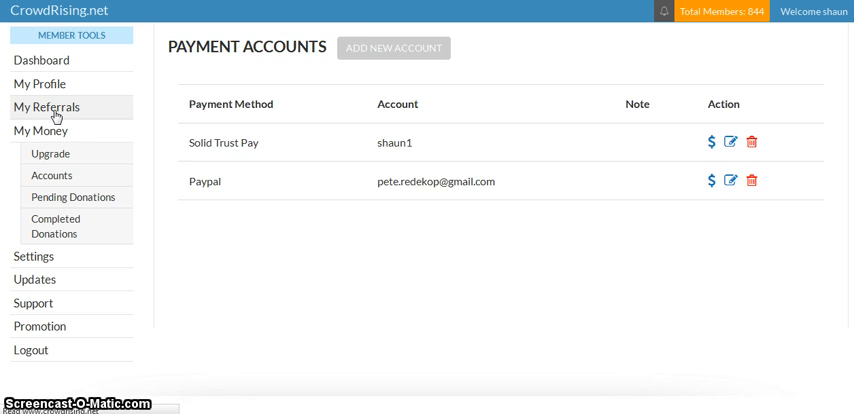
# Show the My Referrals page listing two stage 1 referrals and $0.00 received
pyautogui.click(46, 106)
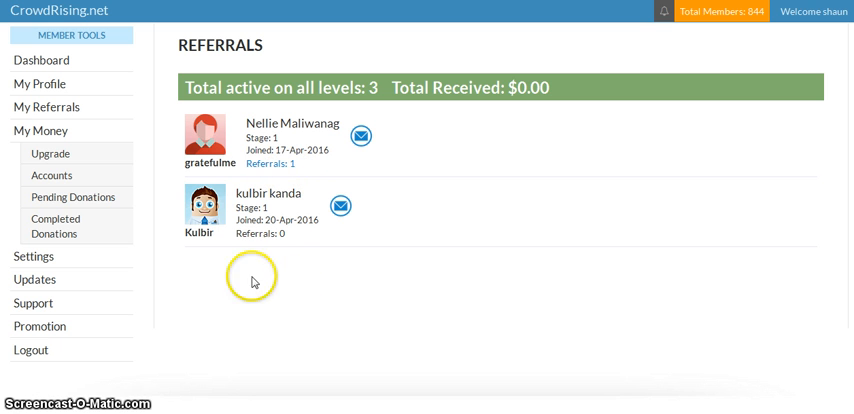
pyautogui.moveTo(245, 308)
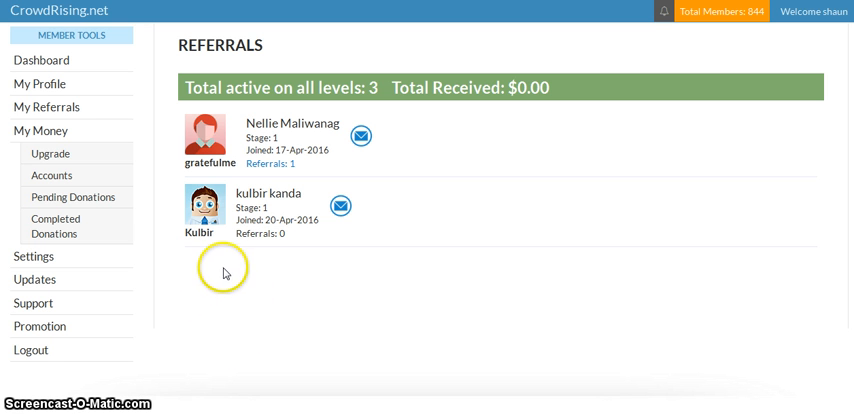
pyautogui.moveTo(241, 284)
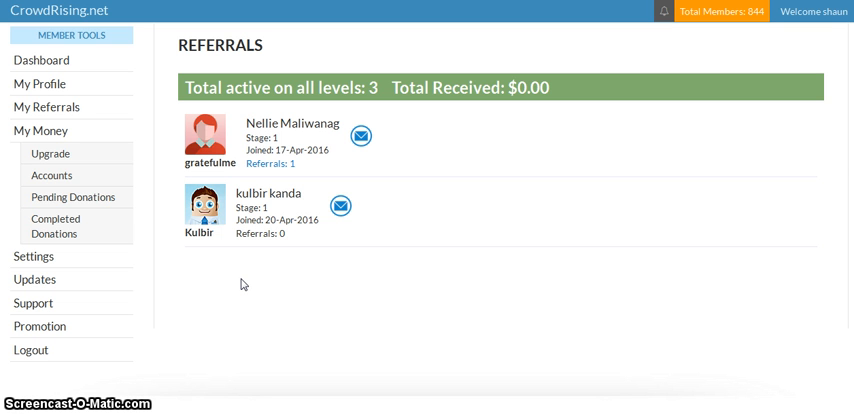
pyautogui.moveTo(33, 328)
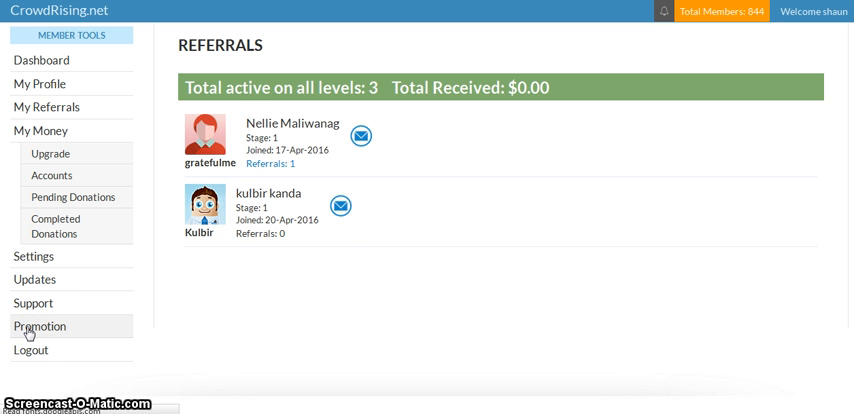
# Show the Promotion marketing materials and bring up options on the referral link
pyautogui.click(39, 326)
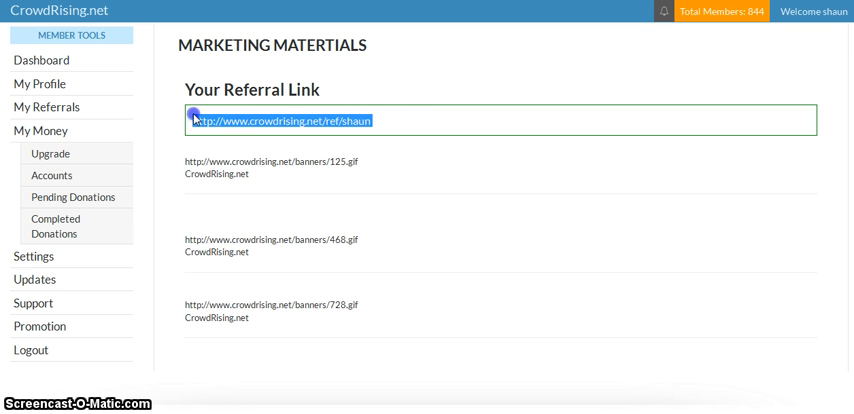
pyautogui.rightClick(200, 120)
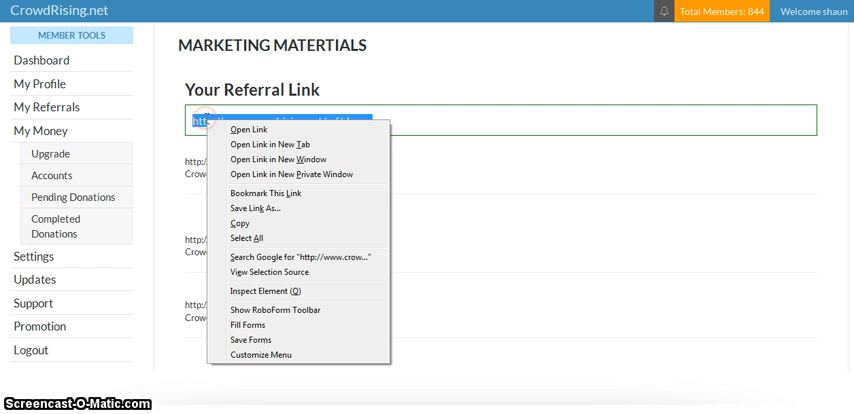
pyautogui.moveTo(262, 310)
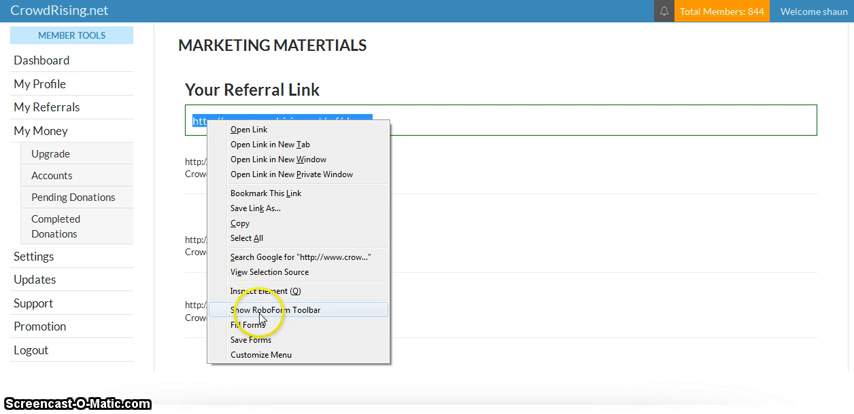
pyautogui.click(476, 212)
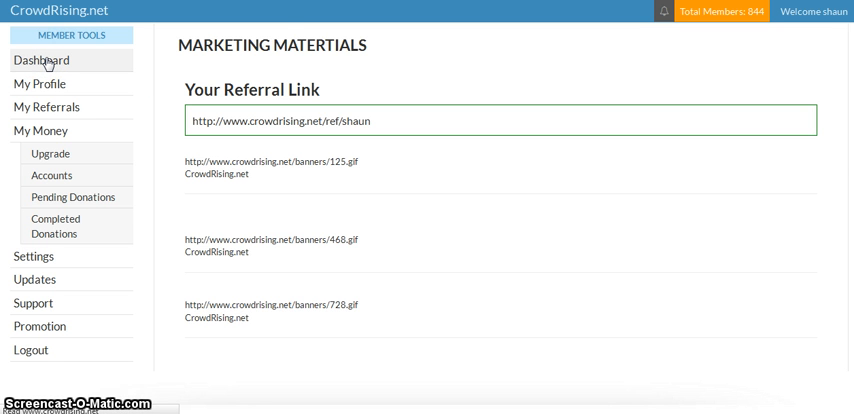
# Return to the member dashboard showing stage 2 with $40.00 sent
pyautogui.click(43, 60)
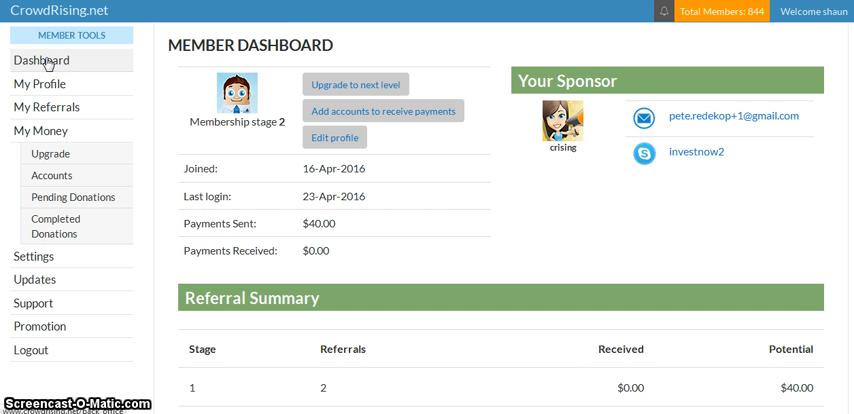
pyautogui.moveTo(210, 130)
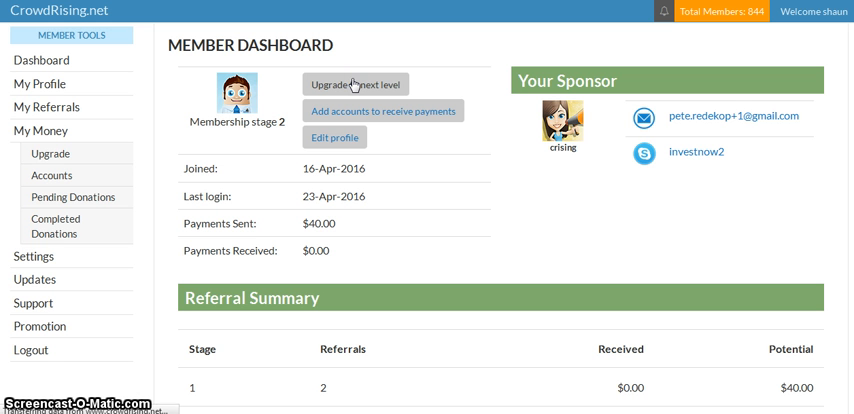
# Start the Stage 3 upgrade and review the $60.00 recipient and payment methods table
pyautogui.click(354, 83)
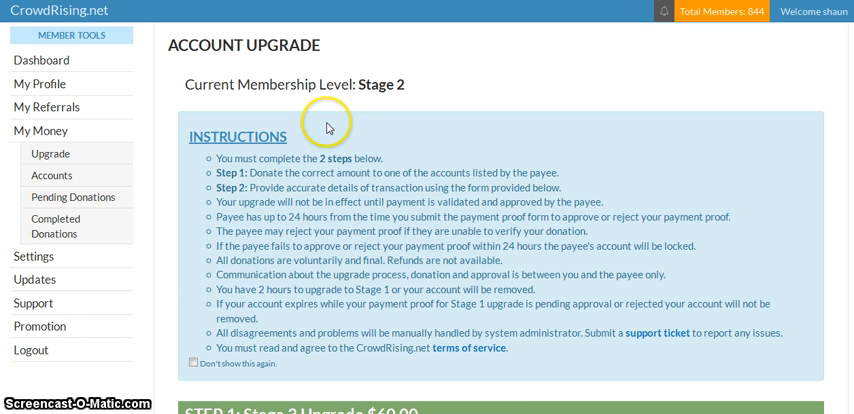
pyautogui.scroll(-3)
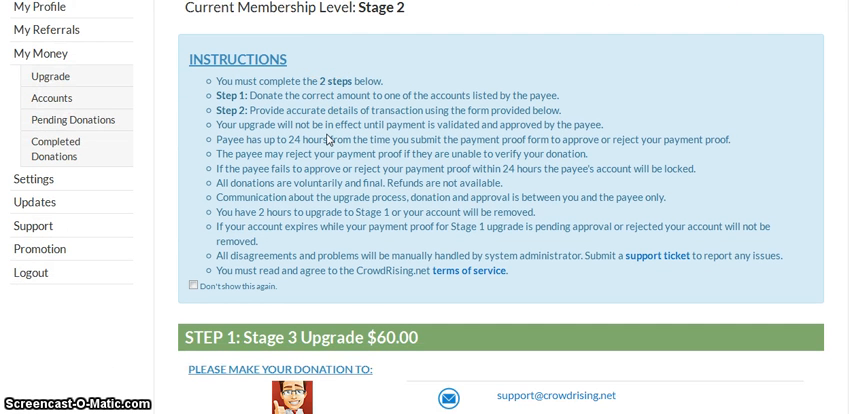
pyautogui.scroll(-3)
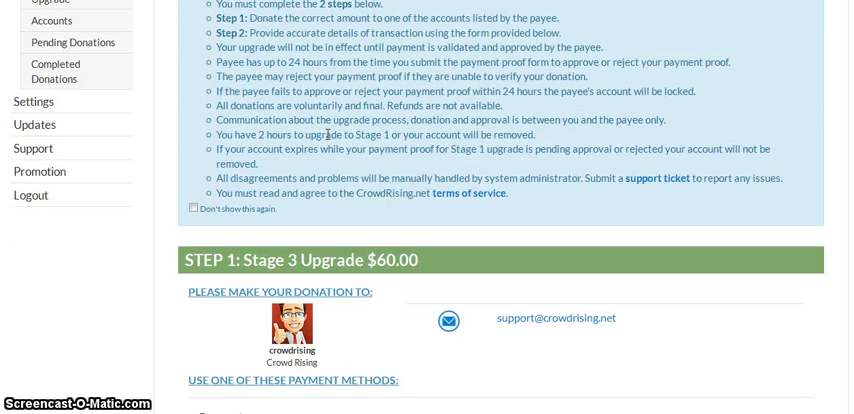
pyautogui.scroll(-3)
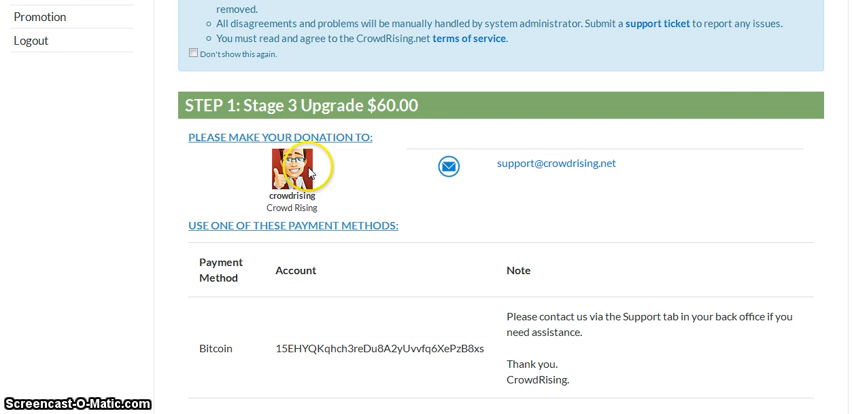
pyautogui.moveTo(388, 196)
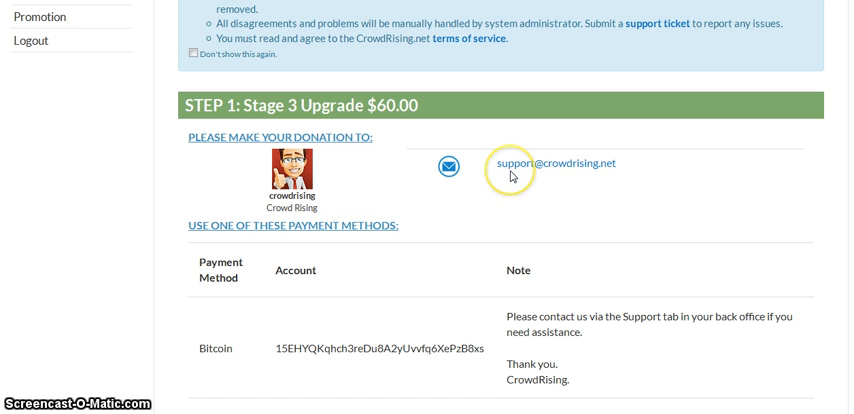
pyautogui.moveTo(446, 207)
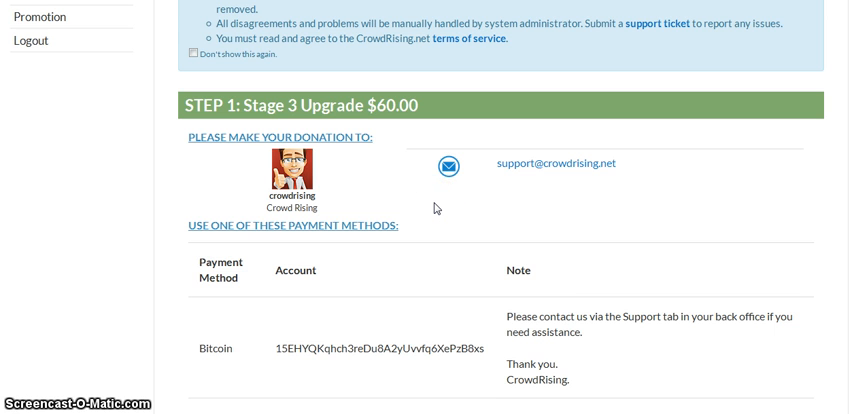
pyautogui.scroll(-3)
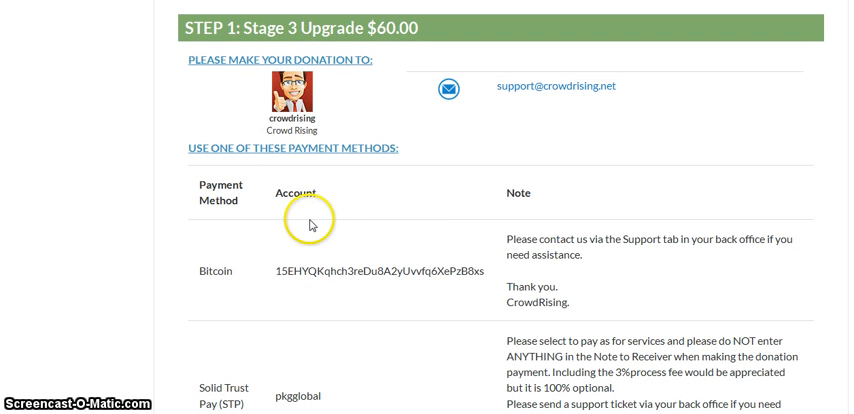
pyautogui.moveTo(338, 205)
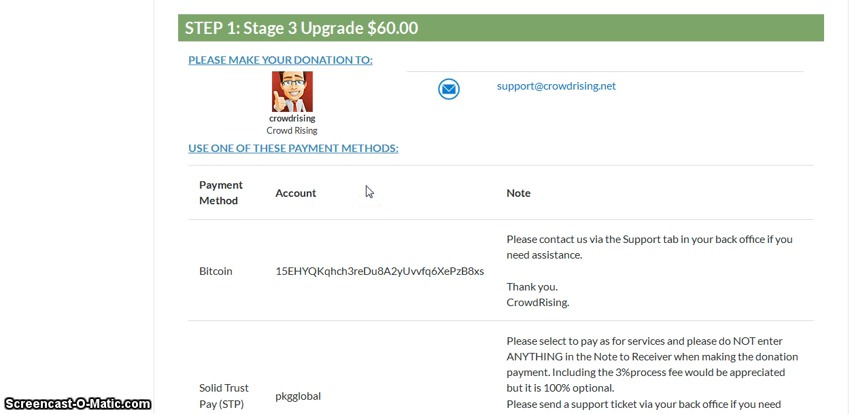
# Pick out the Bitcoin account address and bring the STEP 2 payment proof form into view
pyautogui.scroll(-3)
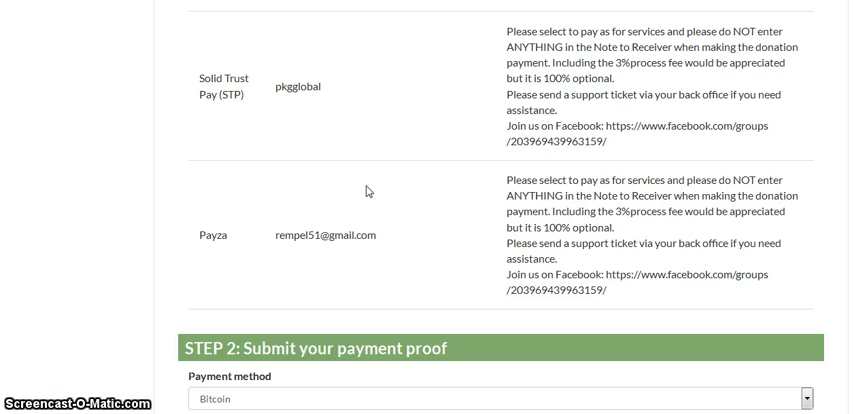
pyautogui.scroll(3)
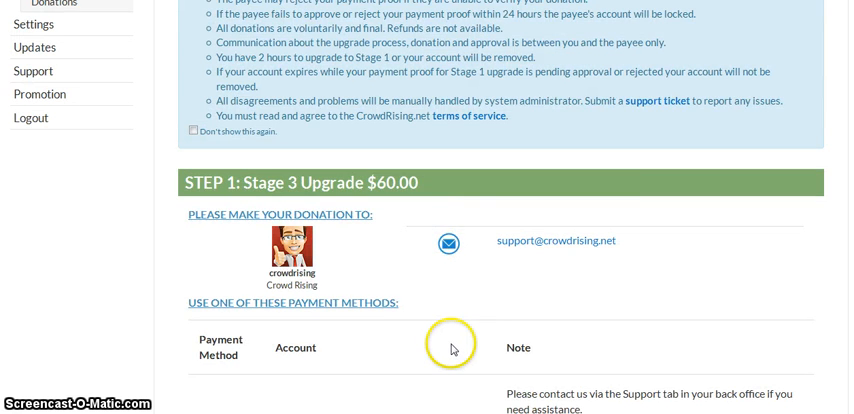
pyautogui.scroll(-3)
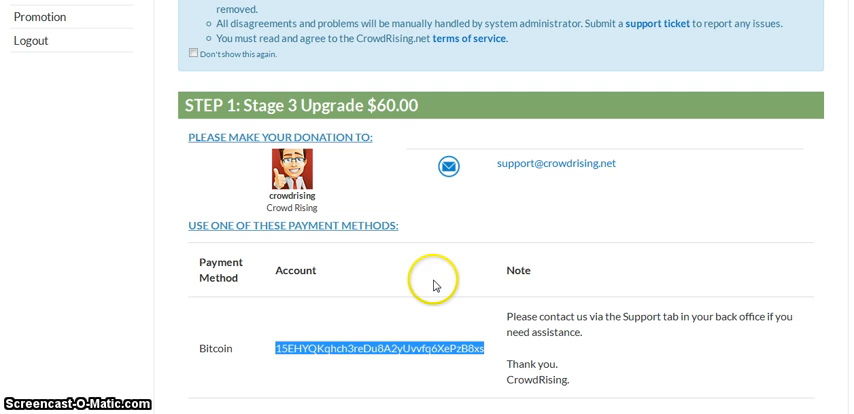
pyautogui.scroll(-3)
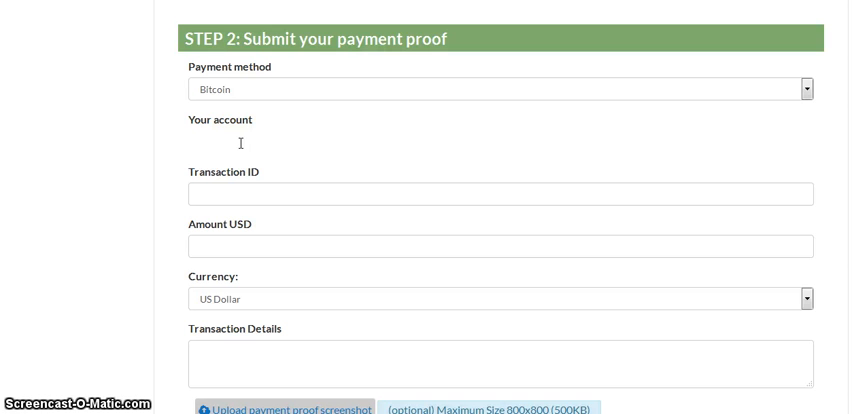
# Enter Coinbase as the account and review the Bitcoin balance in Bittrex
pyautogui.write('Coin')
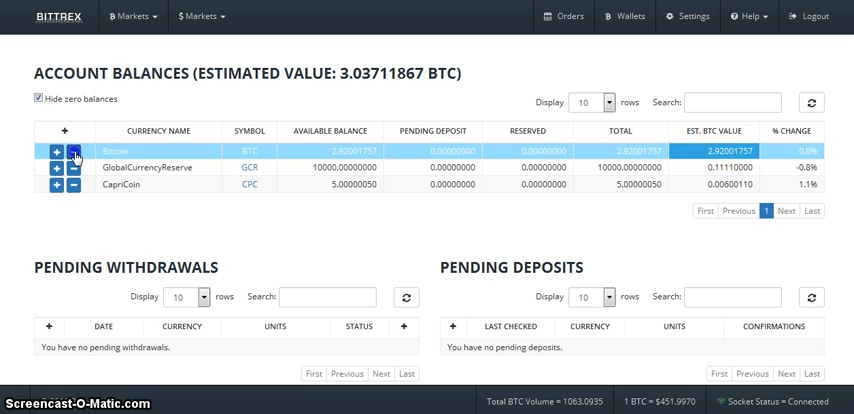
pyautogui.click(74, 157)
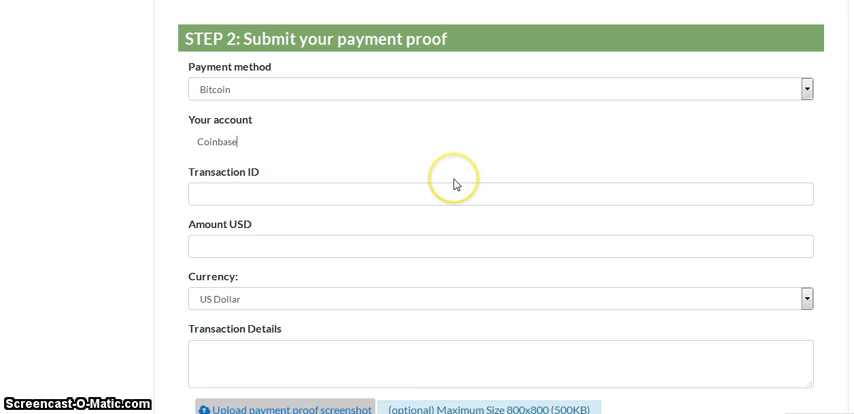
pyautogui.scroll(-3)
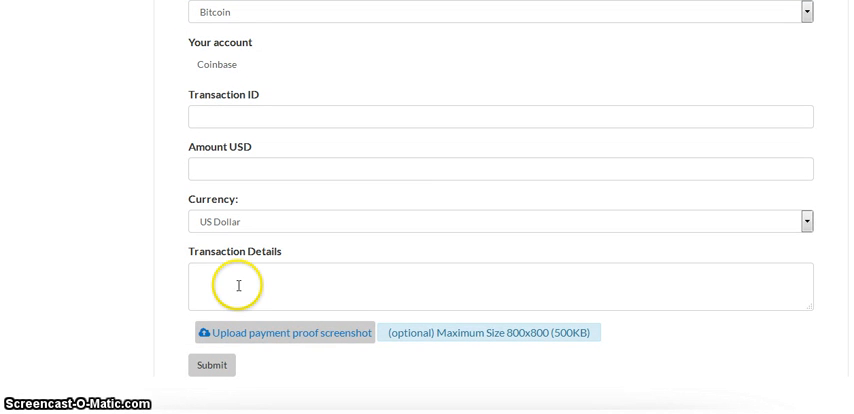
pyautogui.moveTo(283, 330)
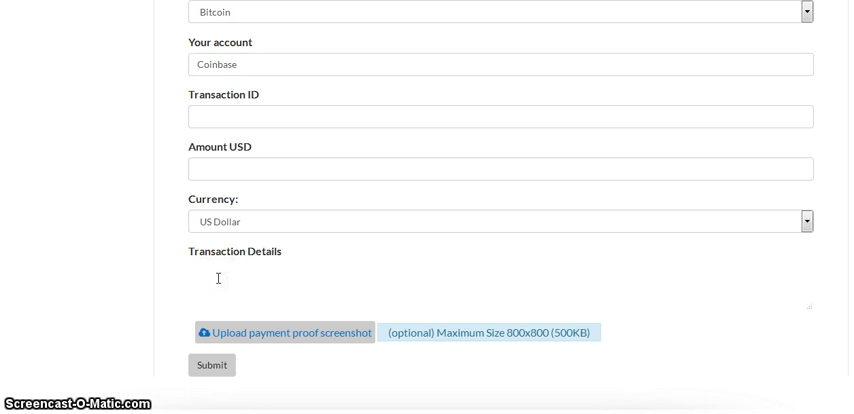
pyautogui.rightClick(218, 279)
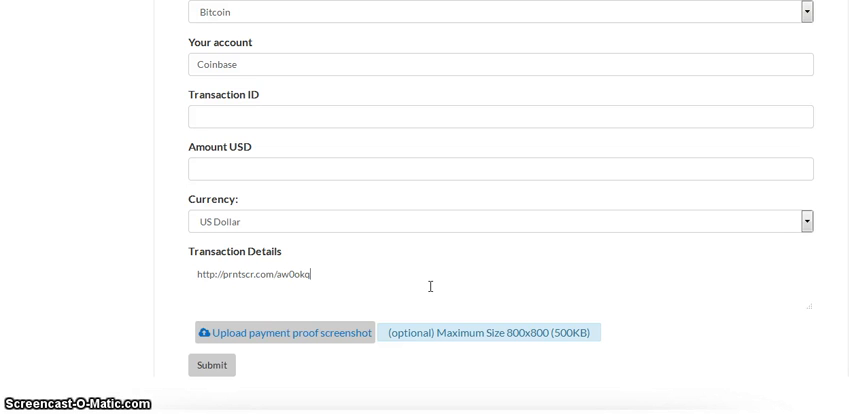
pyautogui.scroll(3)
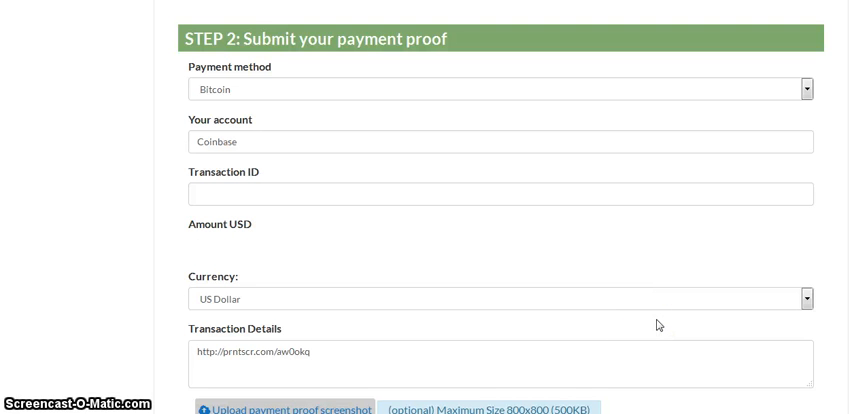
# Enter Amount USD 60 and Transaction ID 12345 on the payment proof form
pyautogui.write('60.00')
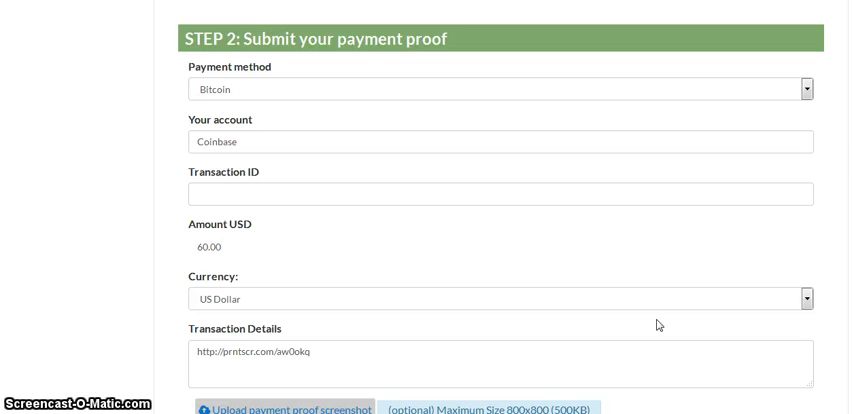
pyautogui.moveTo(270, 240)
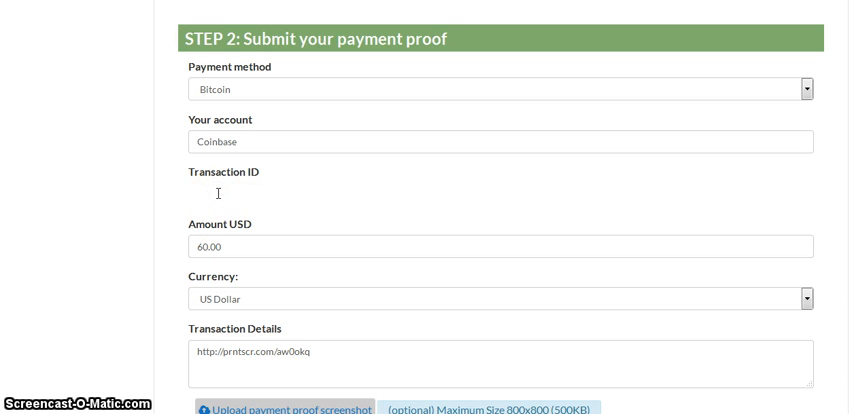
pyautogui.write('12345')
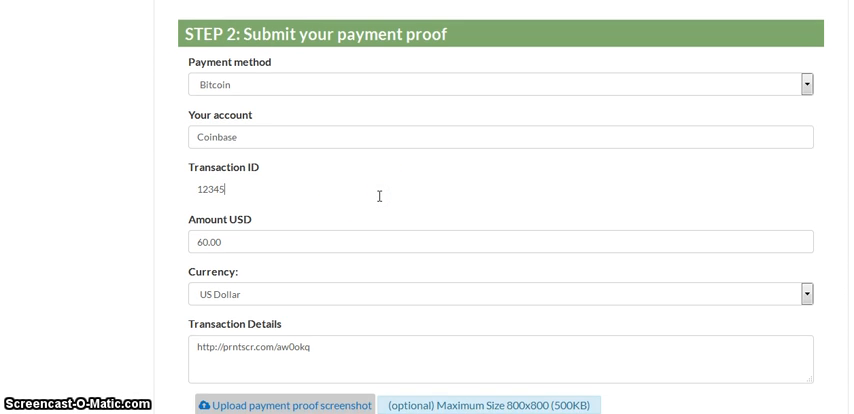
pyautogui.scroll(-3)
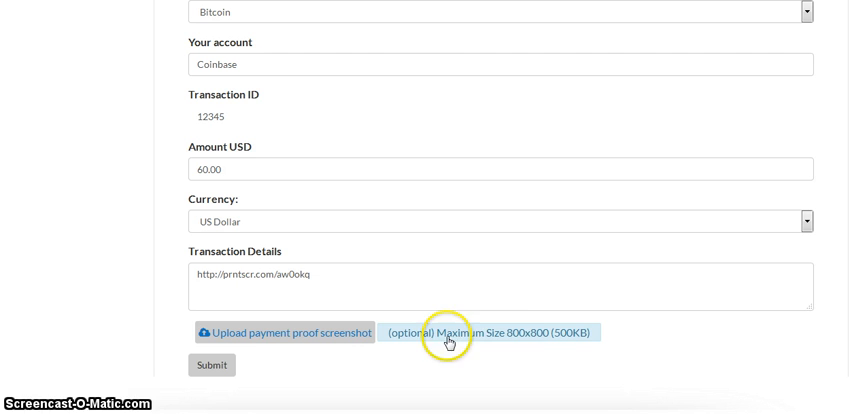
pyautogui.moveTo(516, 338)
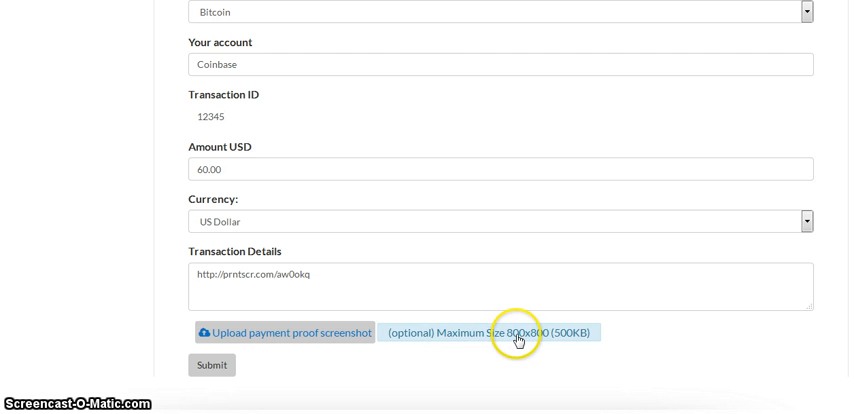
pyautogui.moveTo(571, 341)
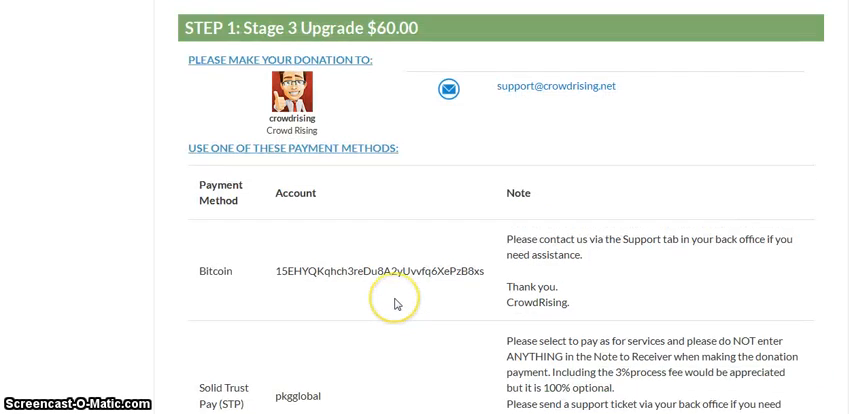
# Check My Money > Pending Donations (none shown) and return to the dashboard
pyautogui.scroll(3)
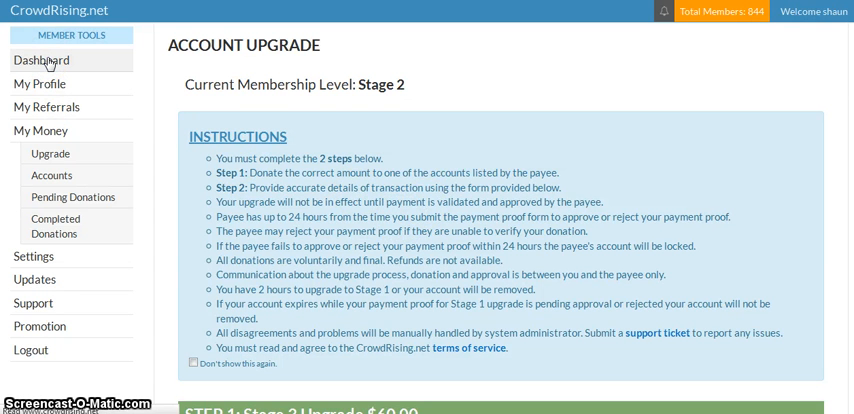
pyautogui.click(42, 60)
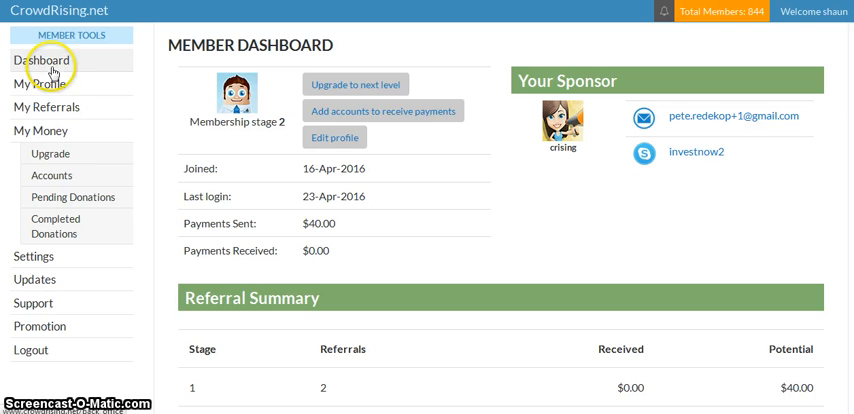
pyautogui.moveTo(76, 197)
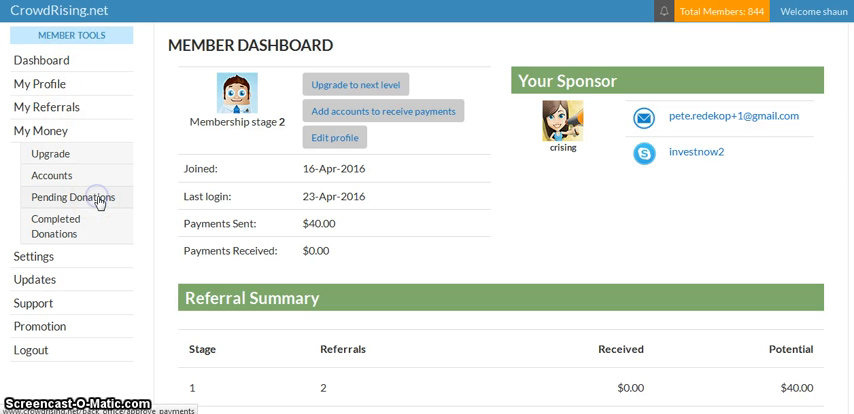
pyautogui.click(73, 196)
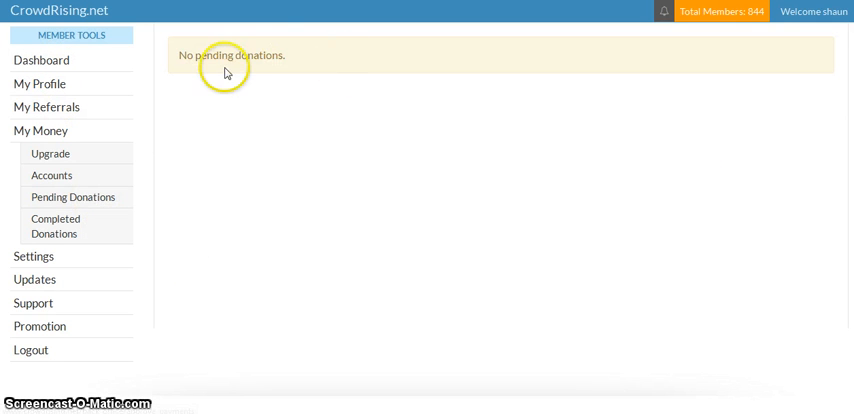
pyautogui.moveTo(240, 104)
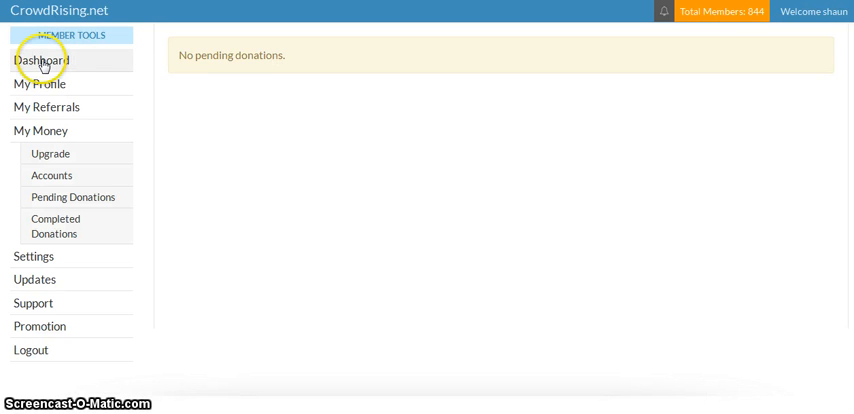
pyautogui.moveTo(490, 153)
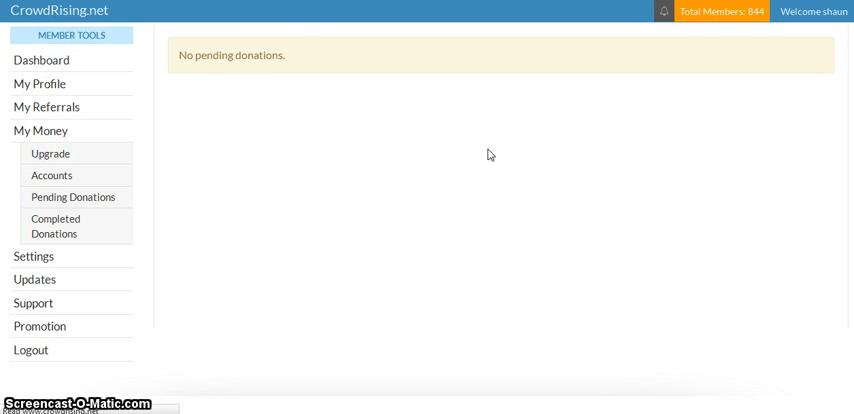
pyautogui.click(41, 60)
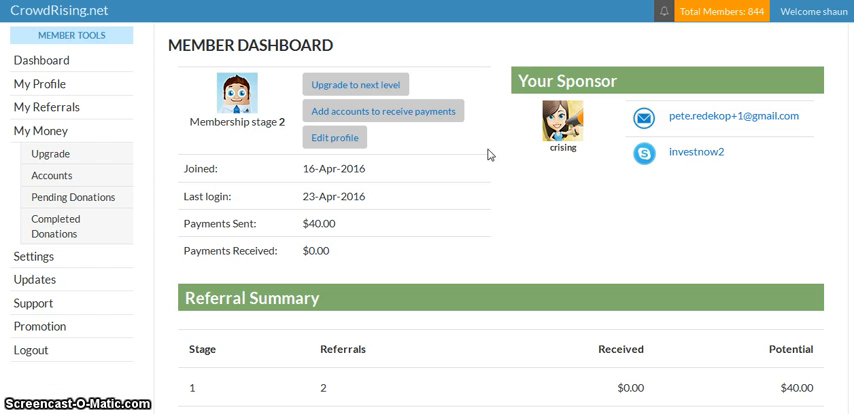
pyautogui.moveTo(487, 153)
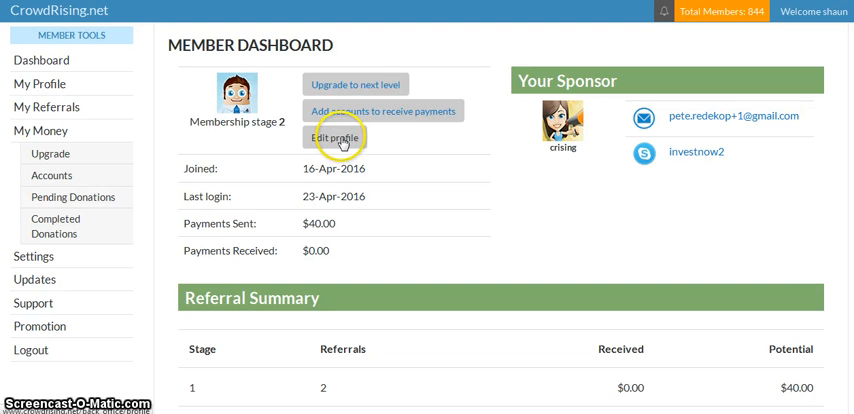
pyautogui.moveTo(352, 89)
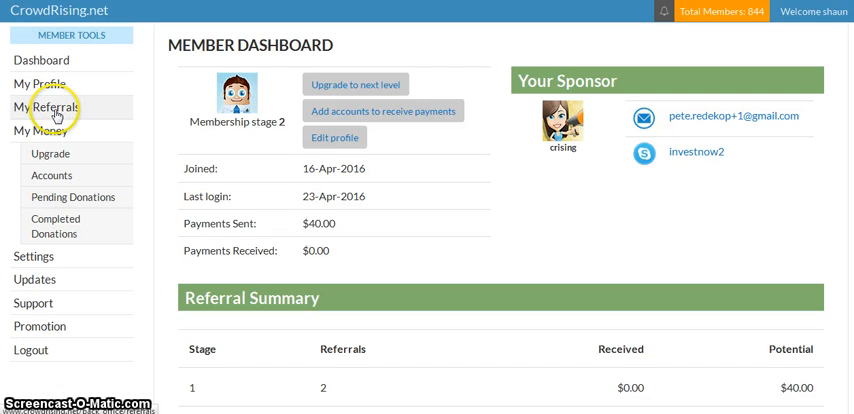
pyautogui.moveTo(44, 107)
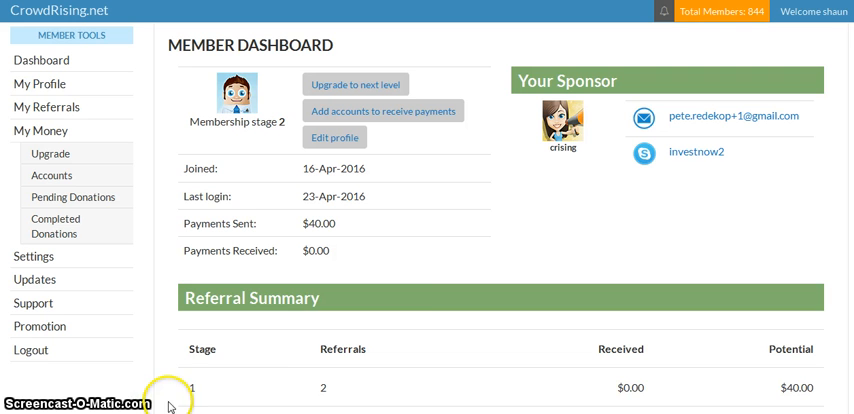
pyautogui.moveTo(477, 372)
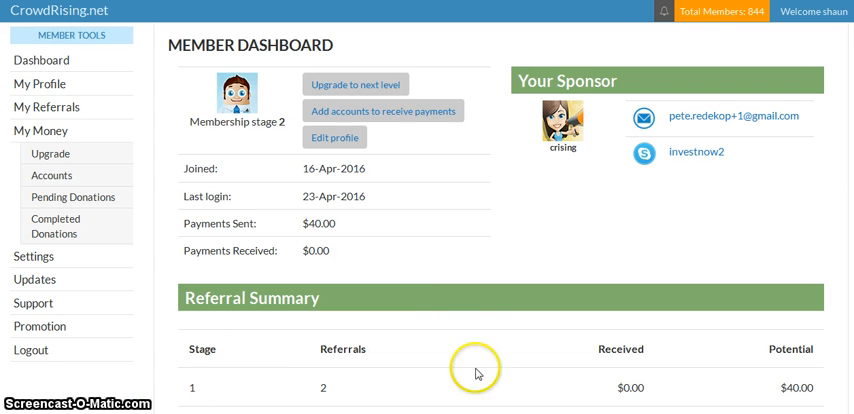